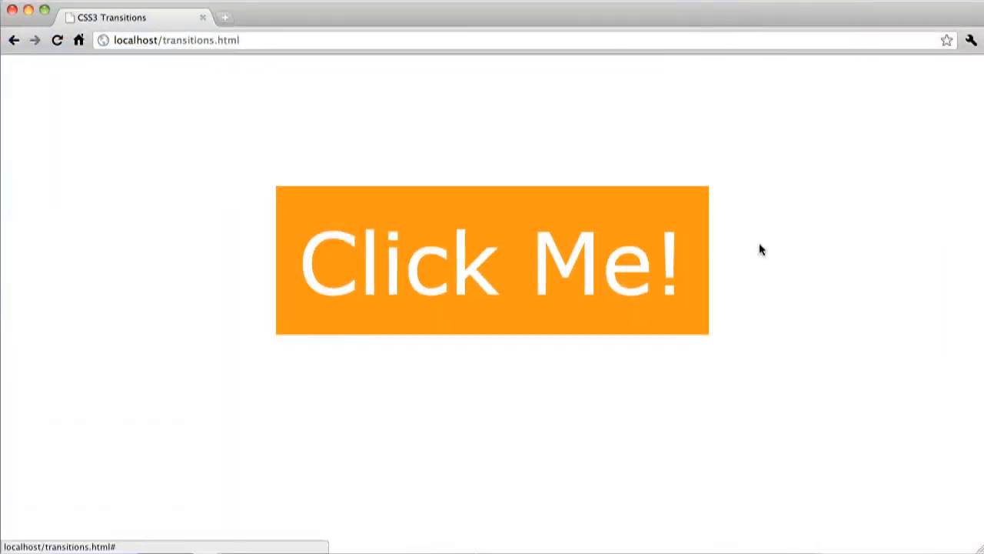
mouse_move(552, 252)
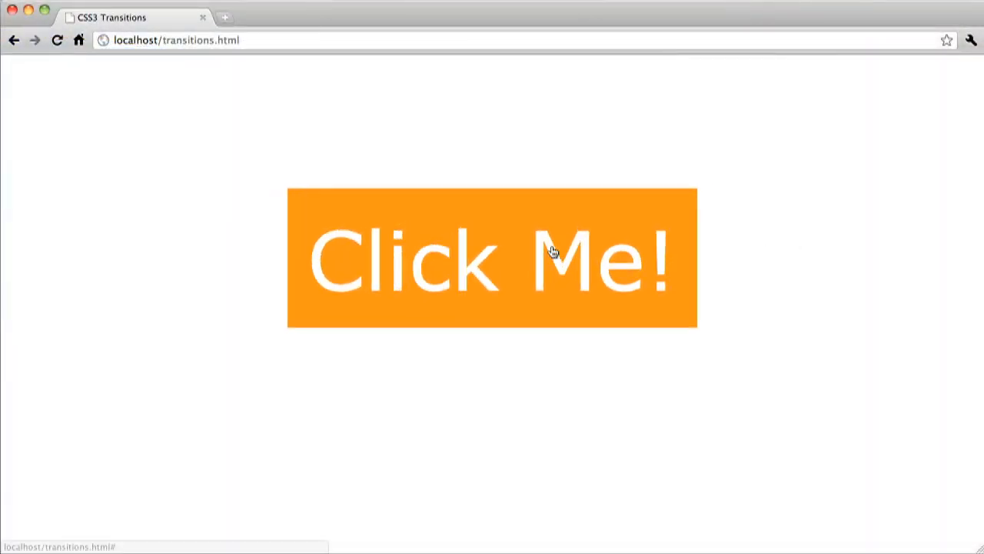
left_click(554, 252)
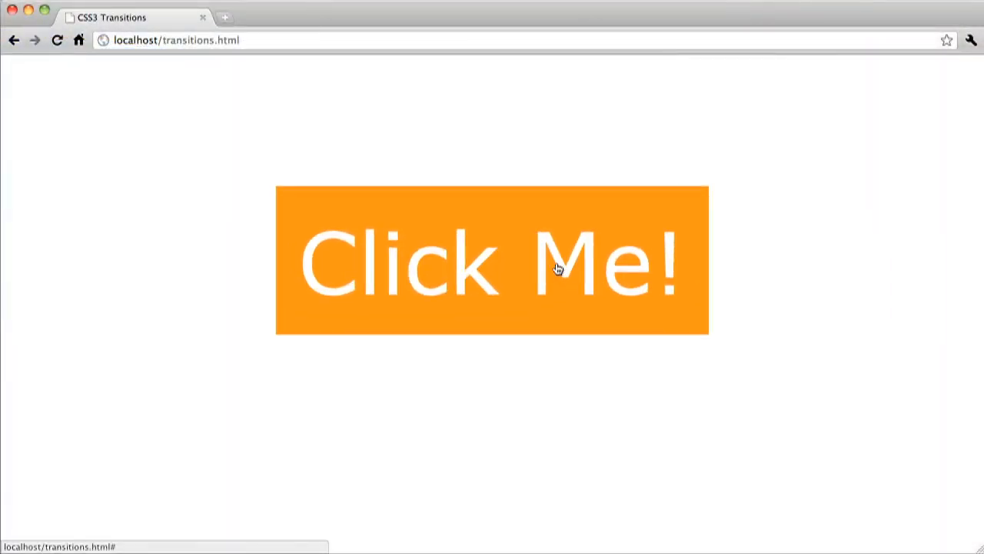
left_click(560, 267)
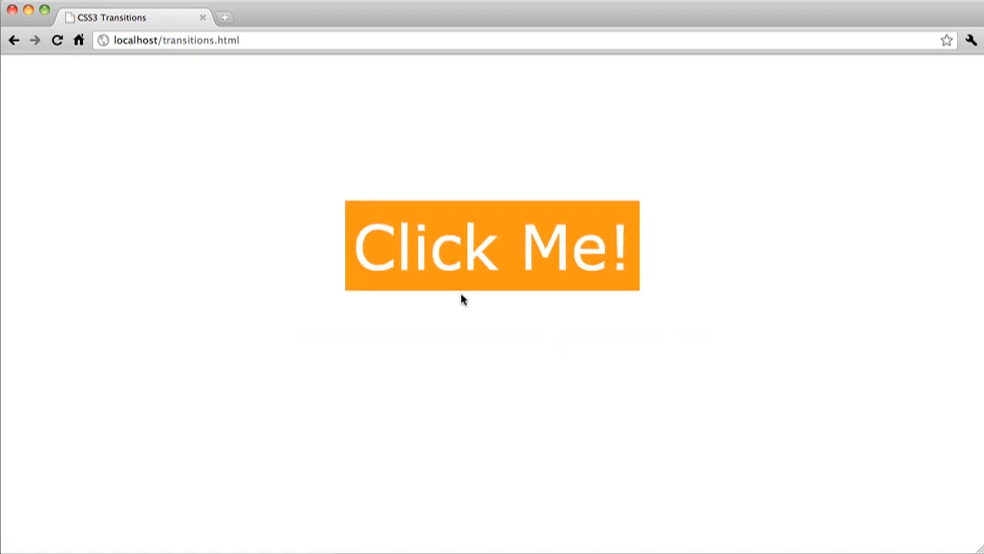
left_click(492, 246)
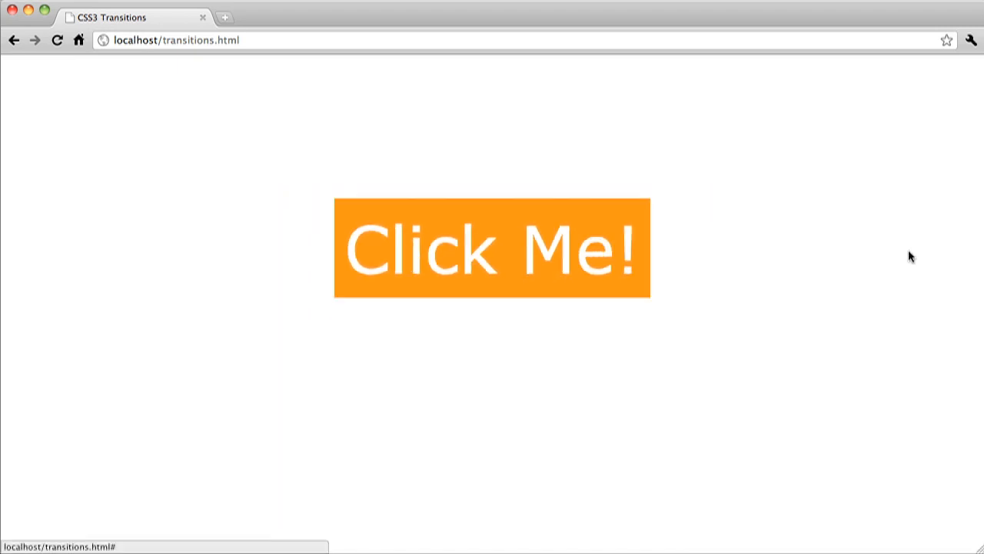
left_click(492, 246)
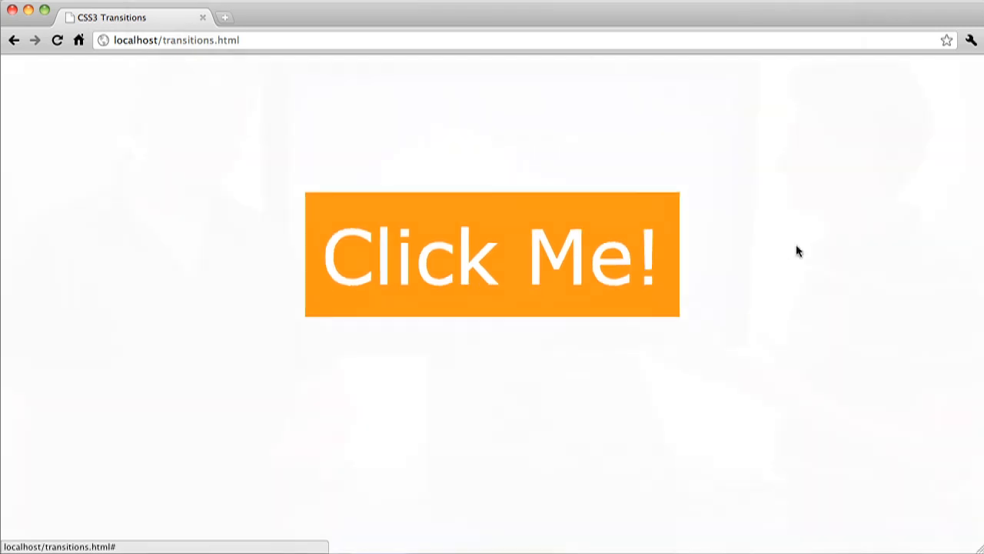